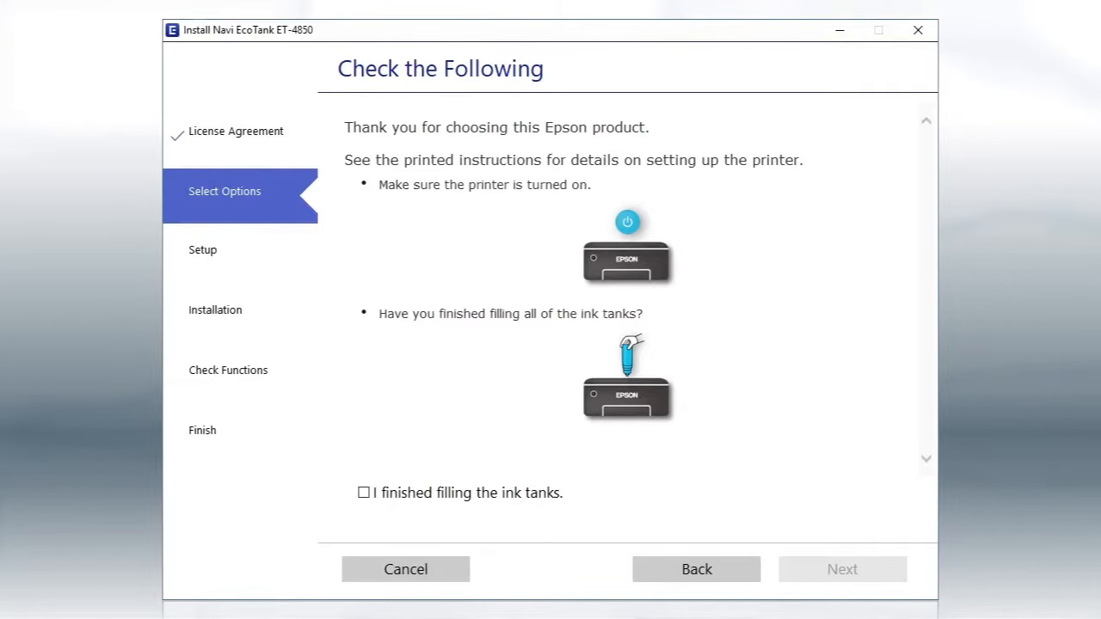
# Step: Confirm 'I finished filling the ink tanks' and proceed to printer setup
pyautogui.click(362, 493)
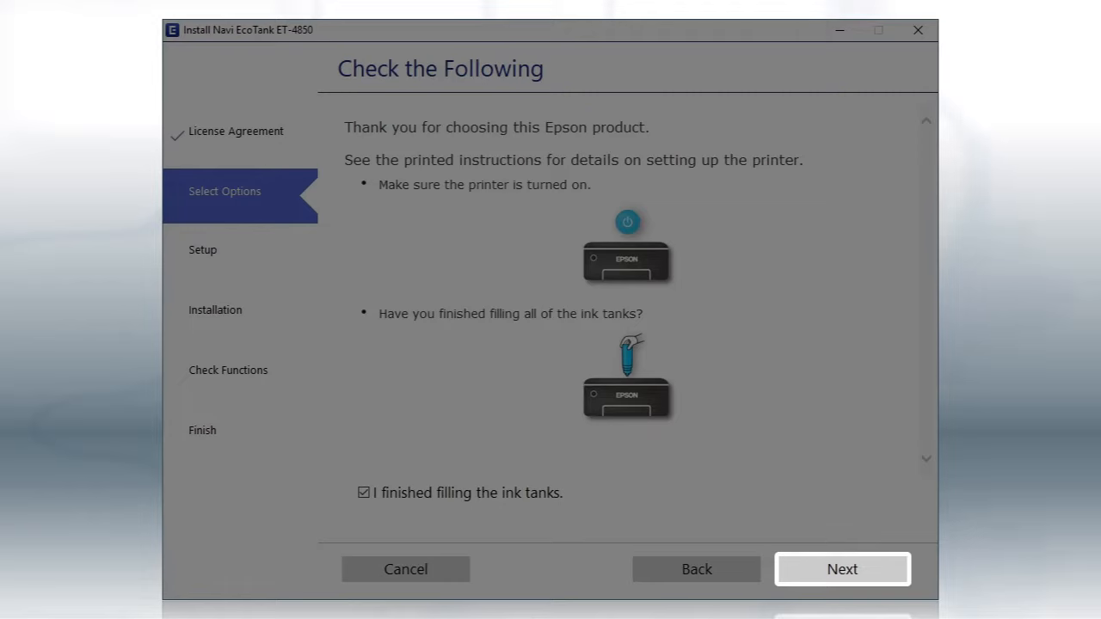
pyautogui.click(842, 568)
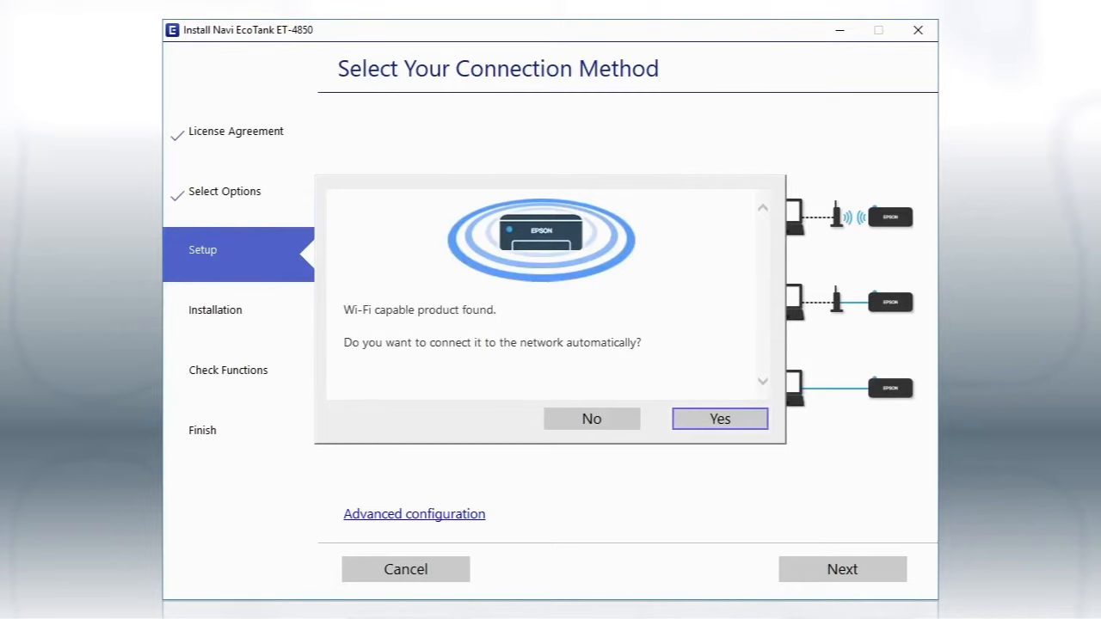
# Step: Dismiss the automatic connection prompt and choose 'Connect via wireless network (Wi-Fi)'
pyautogui.click(591, 419)
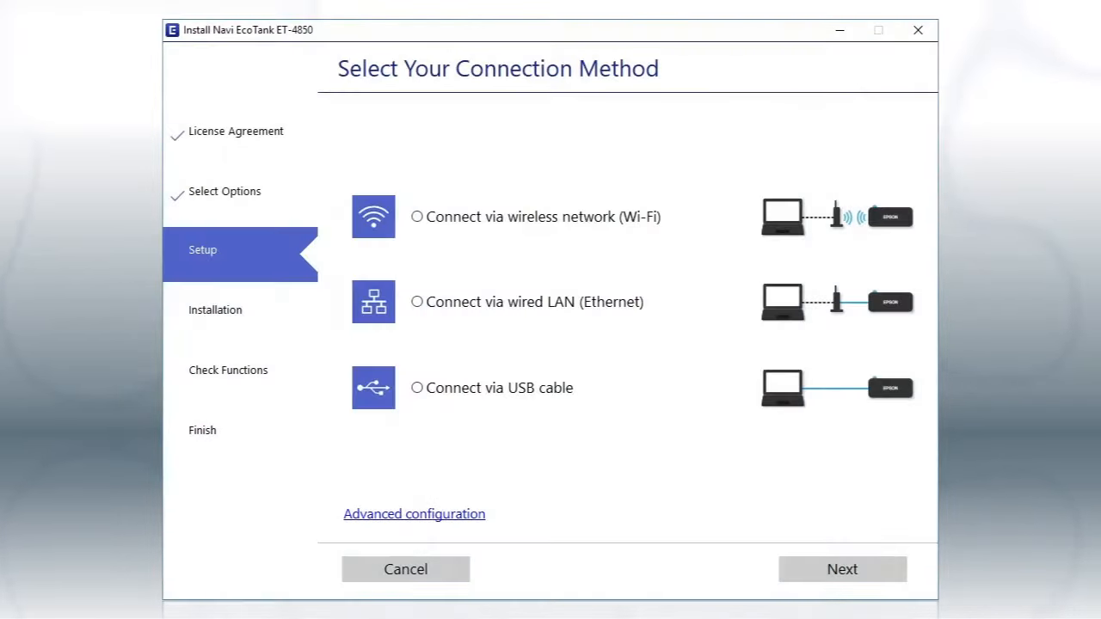
pyautogui.click(418, 216)
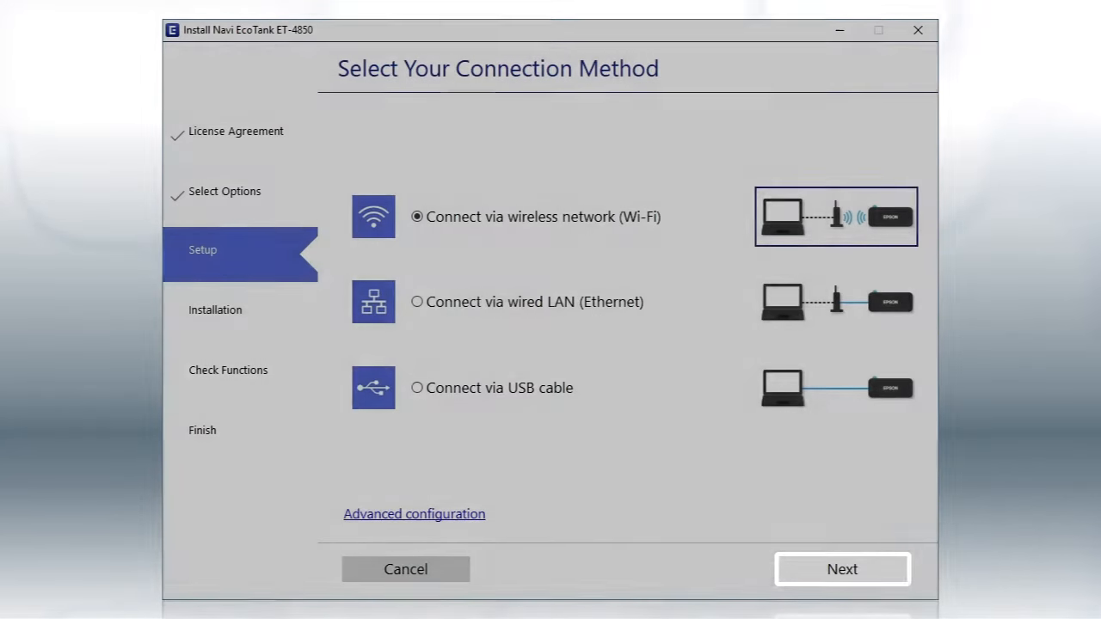
pyautogui.click(842, 569)
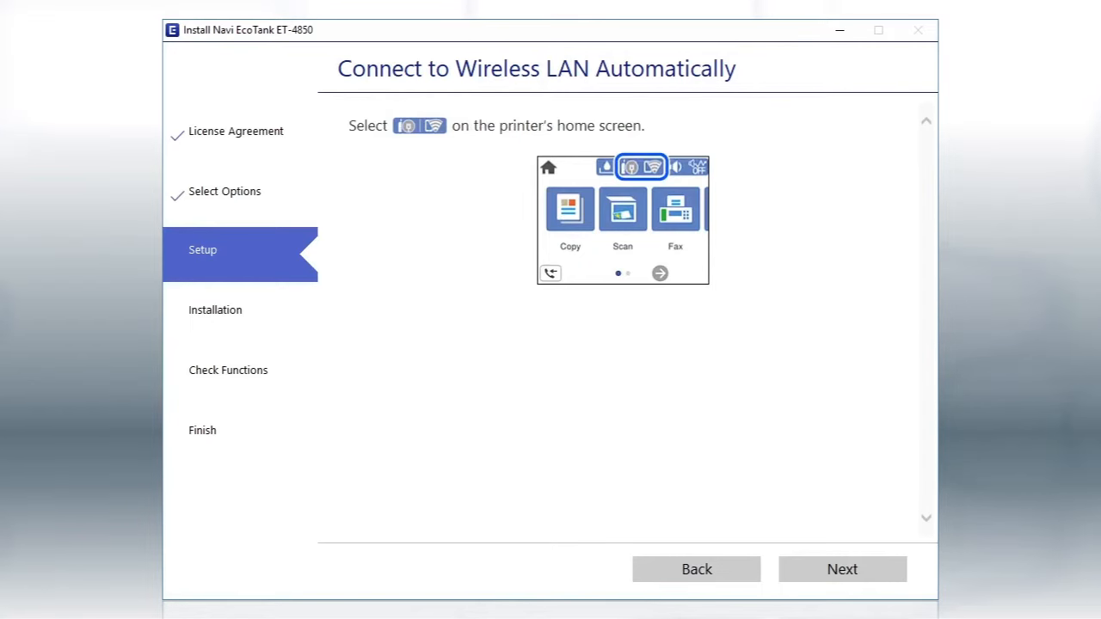
# Step: Continue past the Connect to Wireless LAN Automatically instructions
pyautogui.click(842, 568)
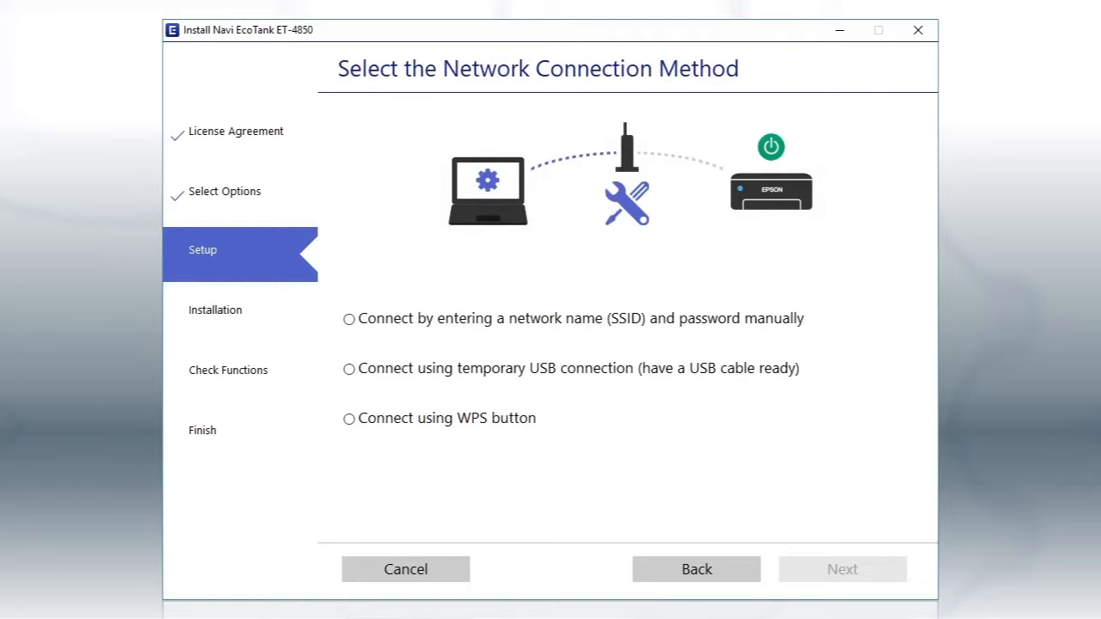
# Step: Choose manual SSID and password entry and continue past the printer readiness reminder
pyautogui.click(350, 319)
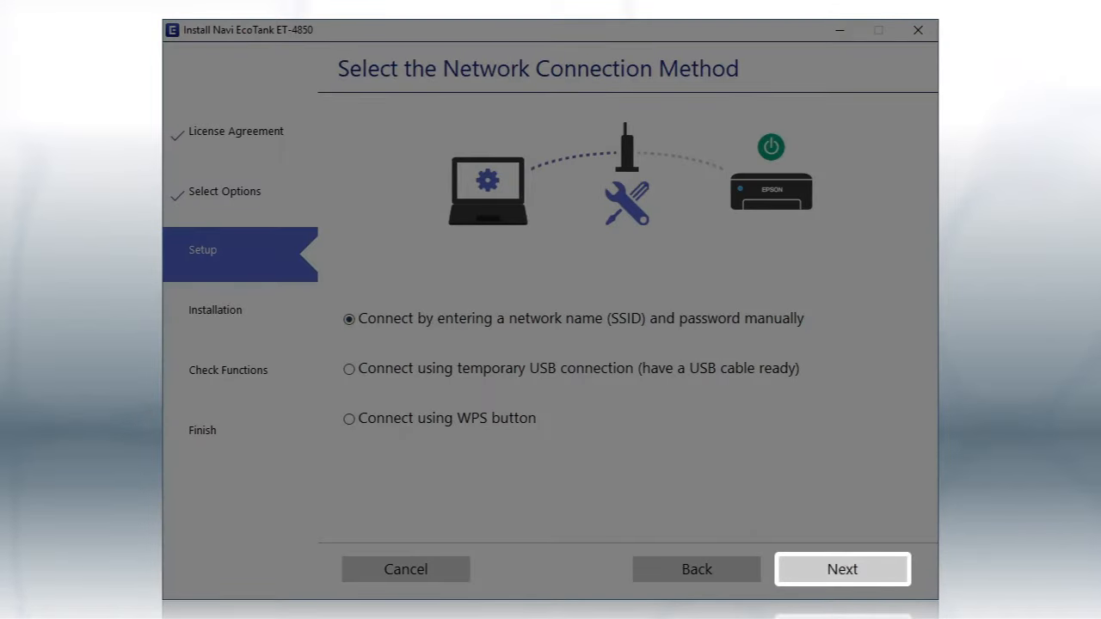
pyautogui.click(842, 569)
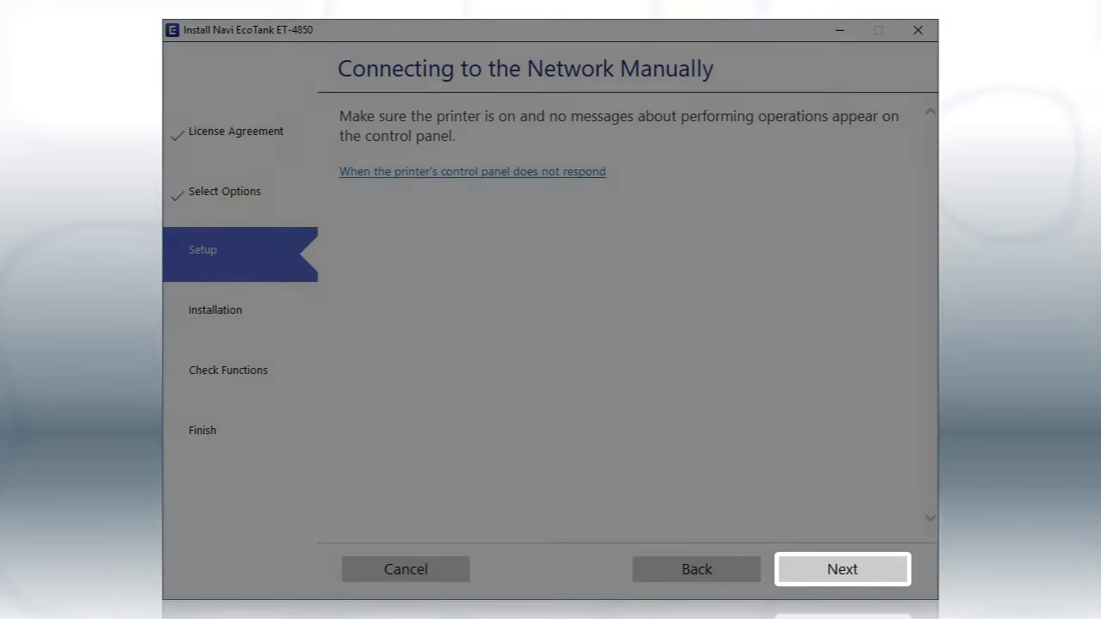
pyautogui.click(841, 570)
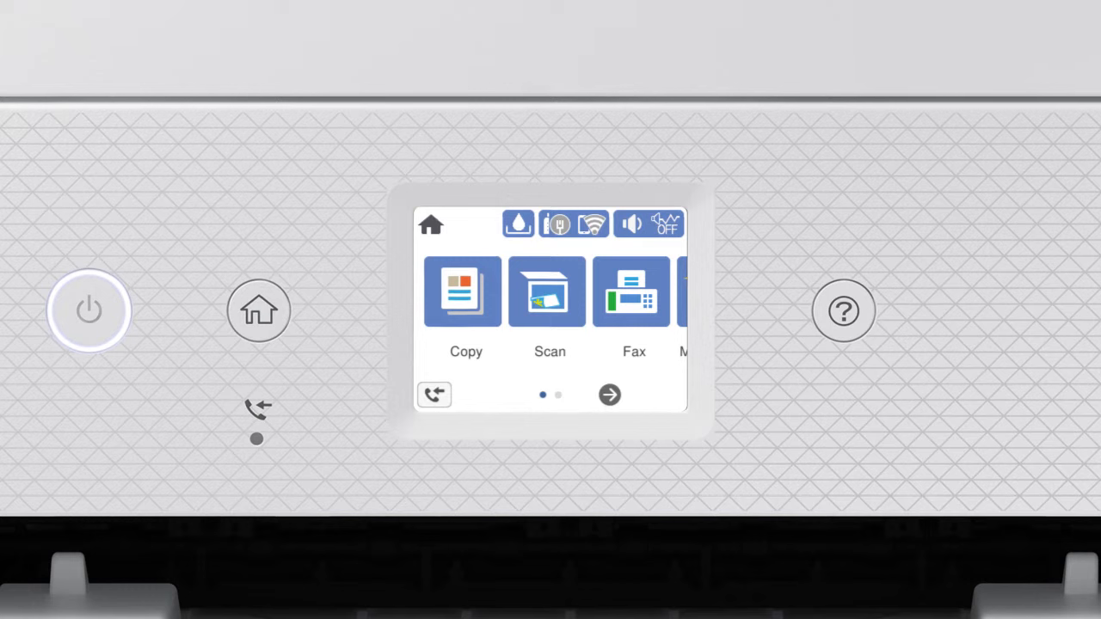
# Step: Run the printer's Wi-Fi Setup Wizard, select MyNetwork, and open password entry
pyautogui.click(591, 224)
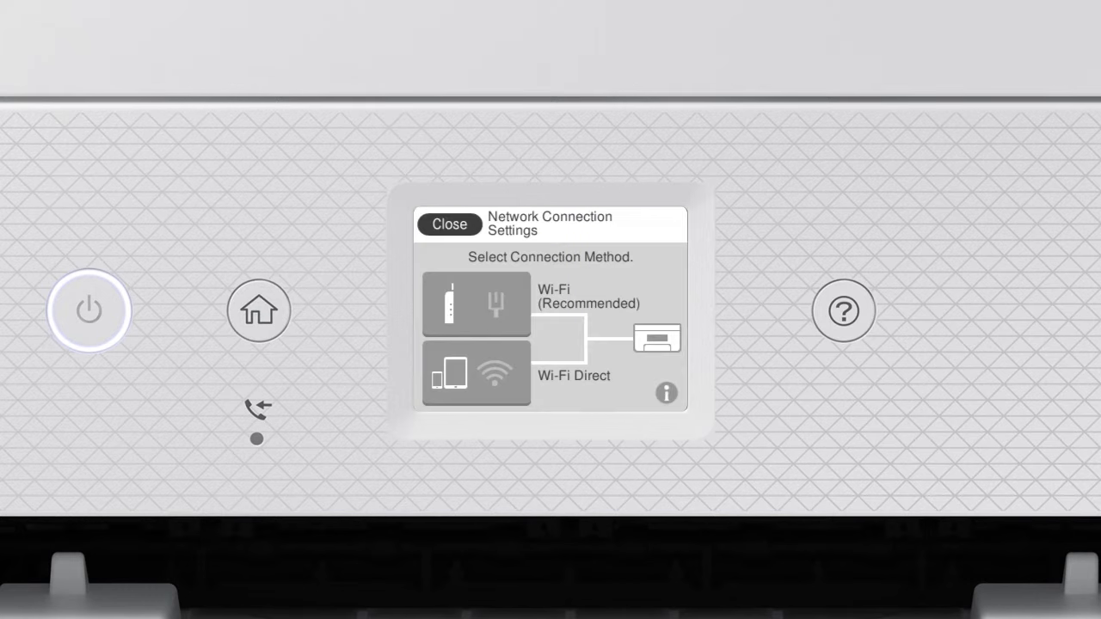
pyautogui.click(475, 304)
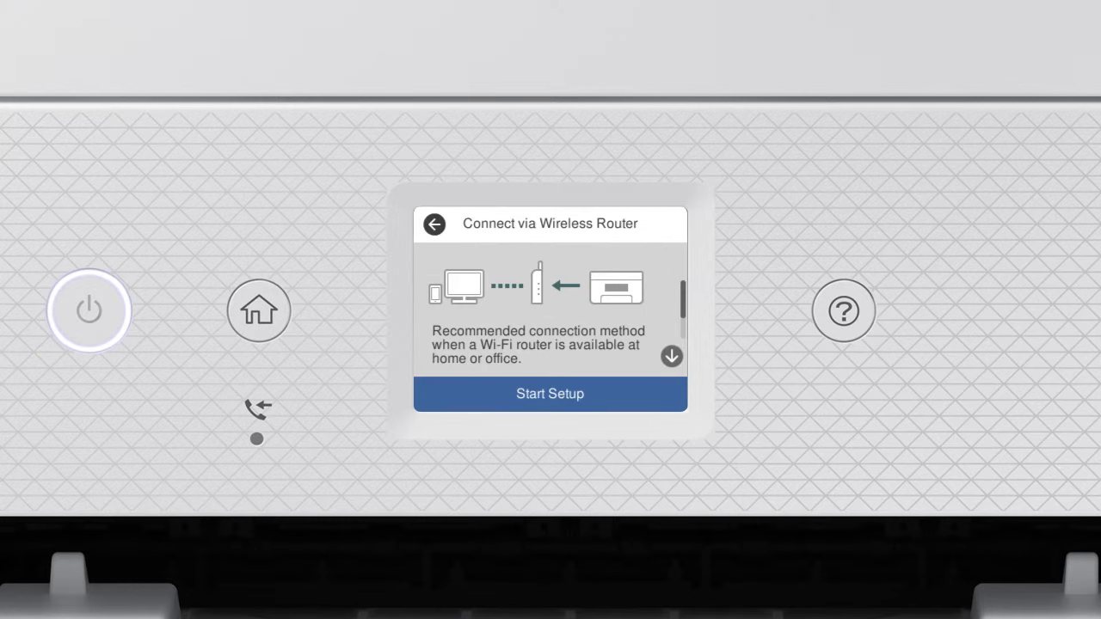
pyautogui.click(550, 393)
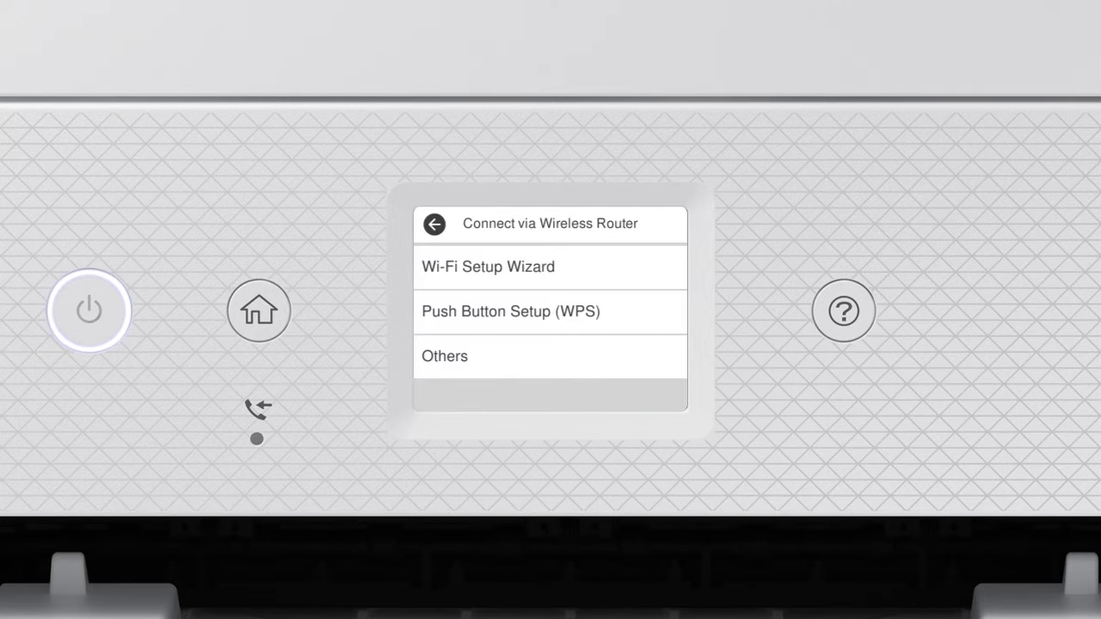
pyautogui.click(487, 266)
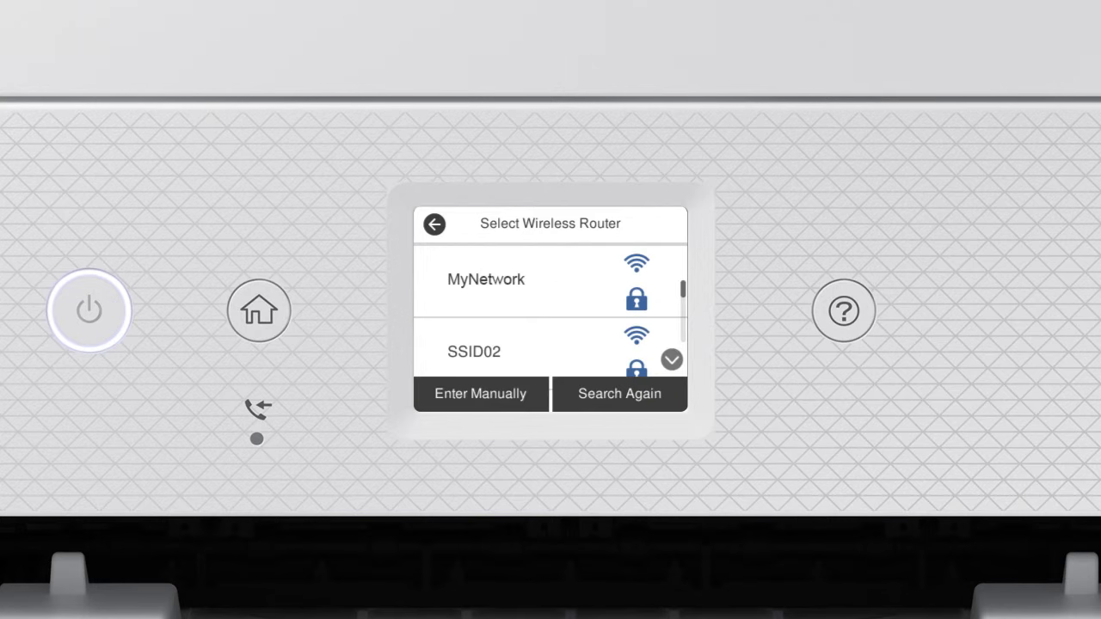
pyautogui.click(480, 394)
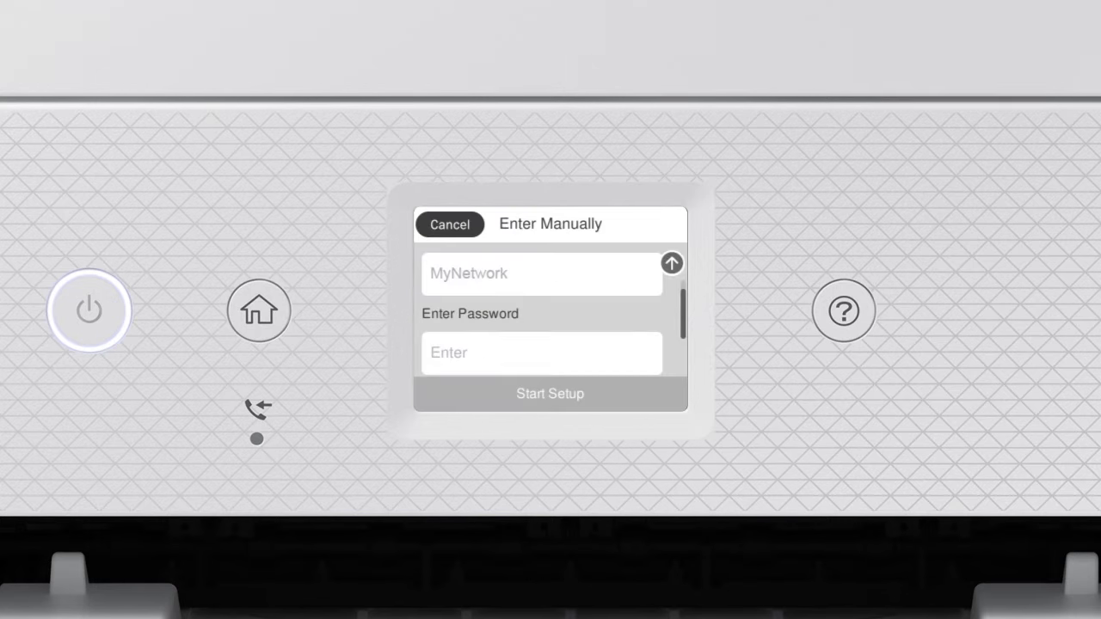
pyautogui.click(457, 352)
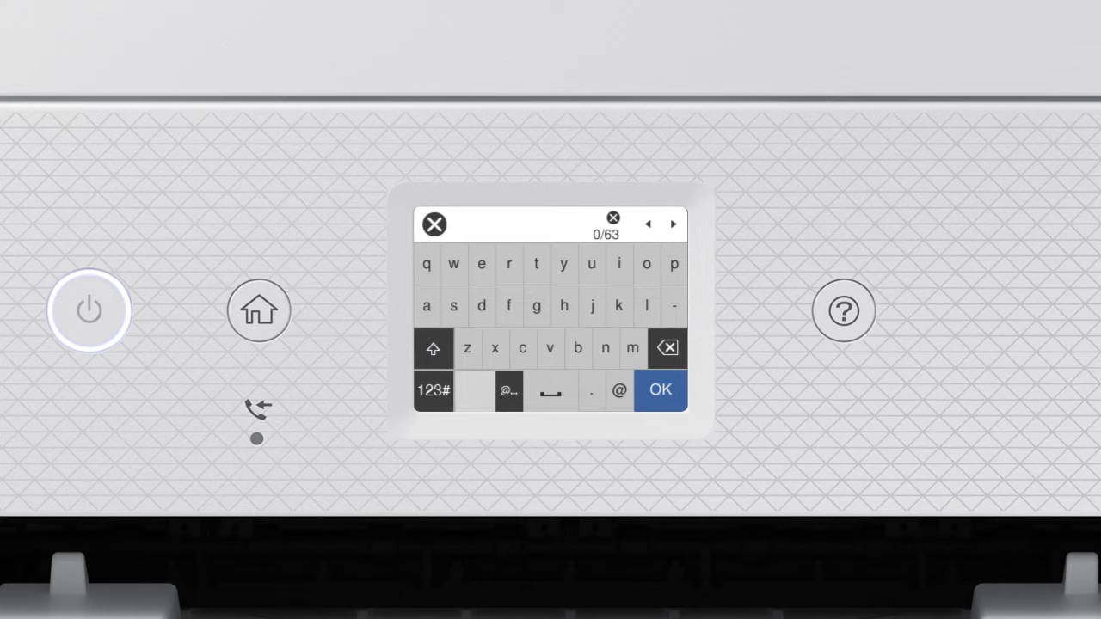
pyautogui.click(434, 348)
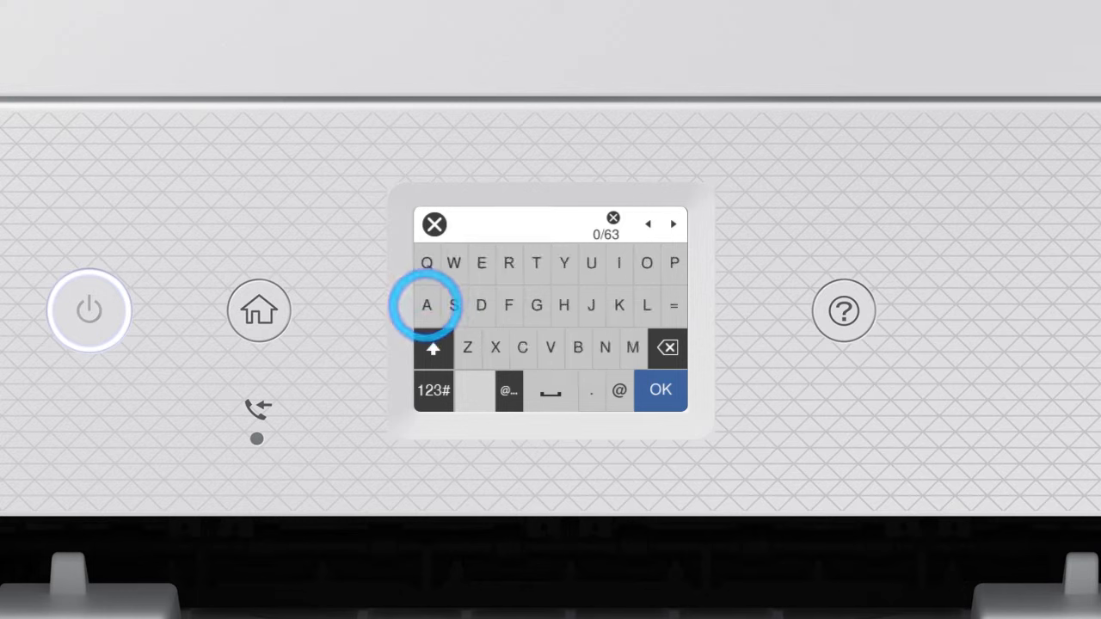
pyautogui.click(426, 305)
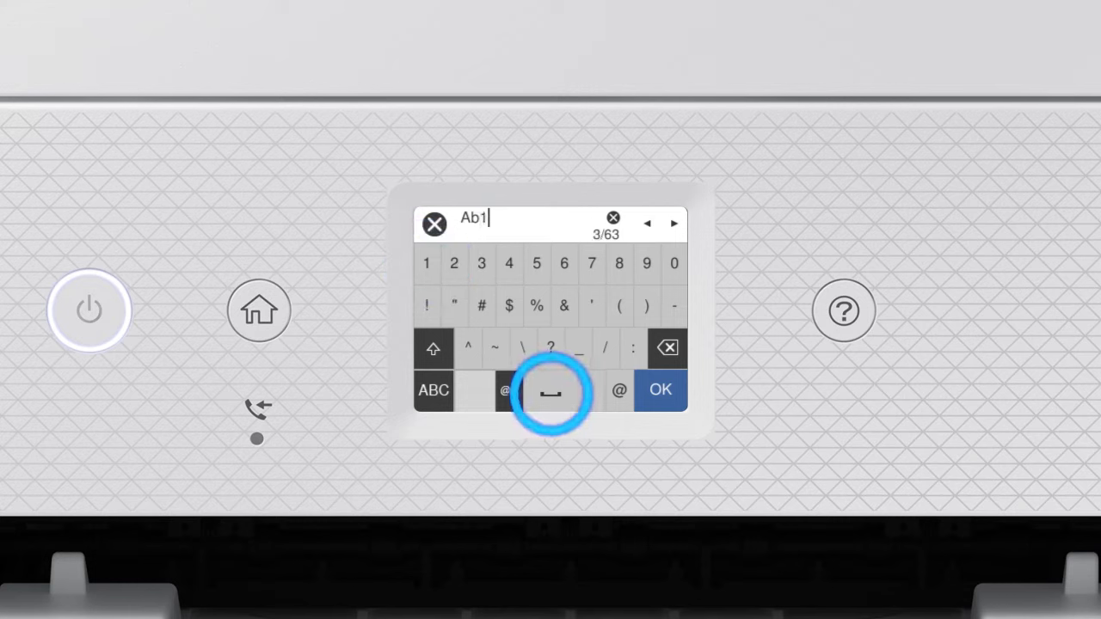
pyautogui.click(552, 390)
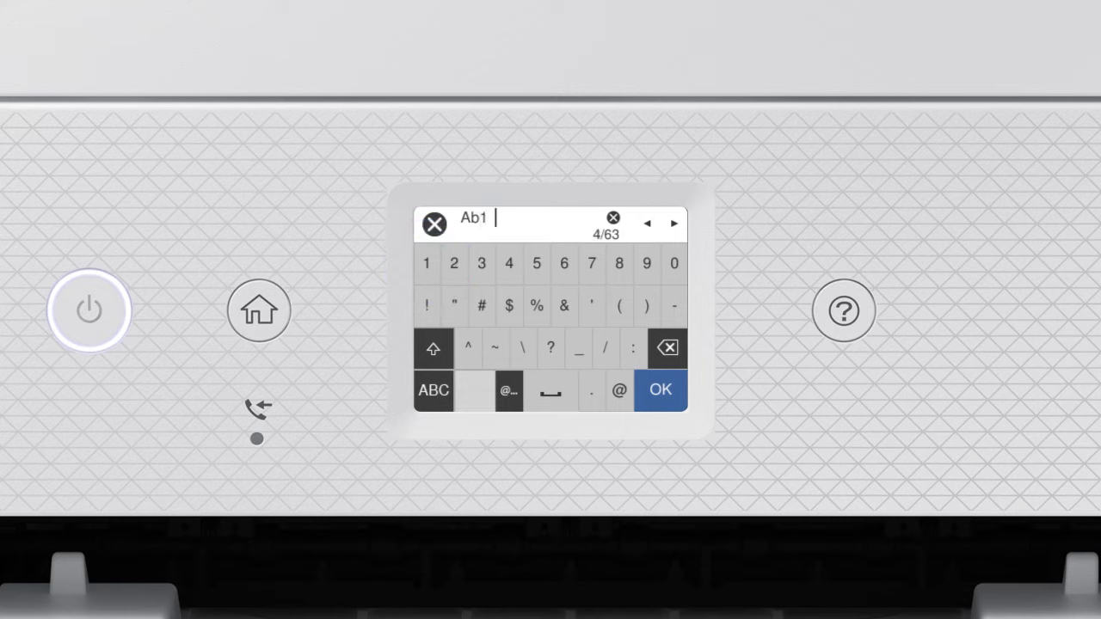
pyautogui.click(665, 347)
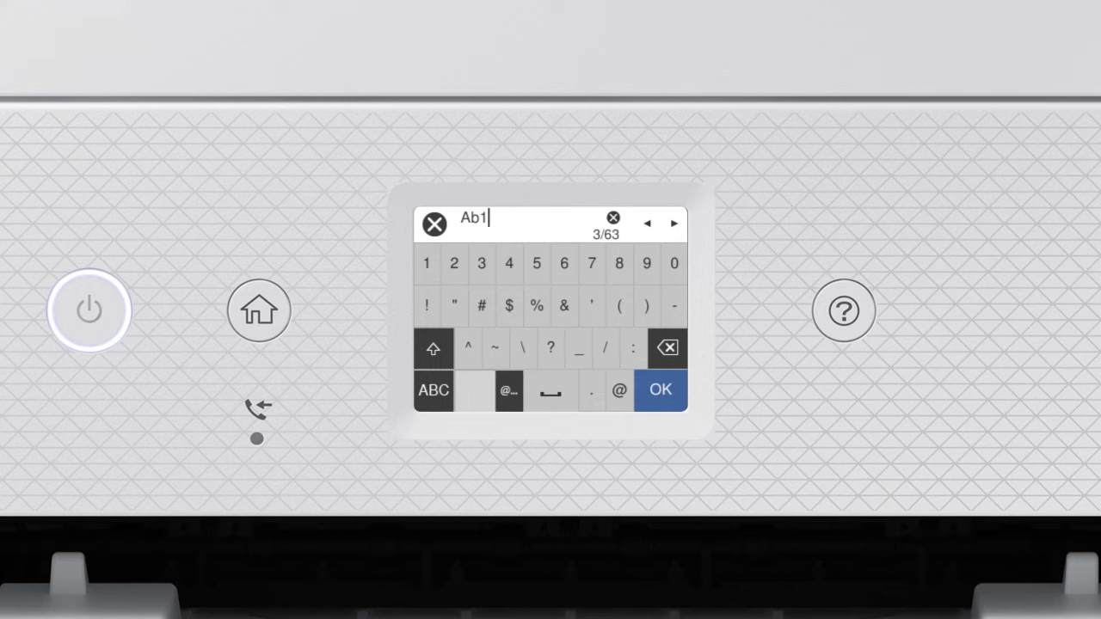
pyautogui.click(660, 390)
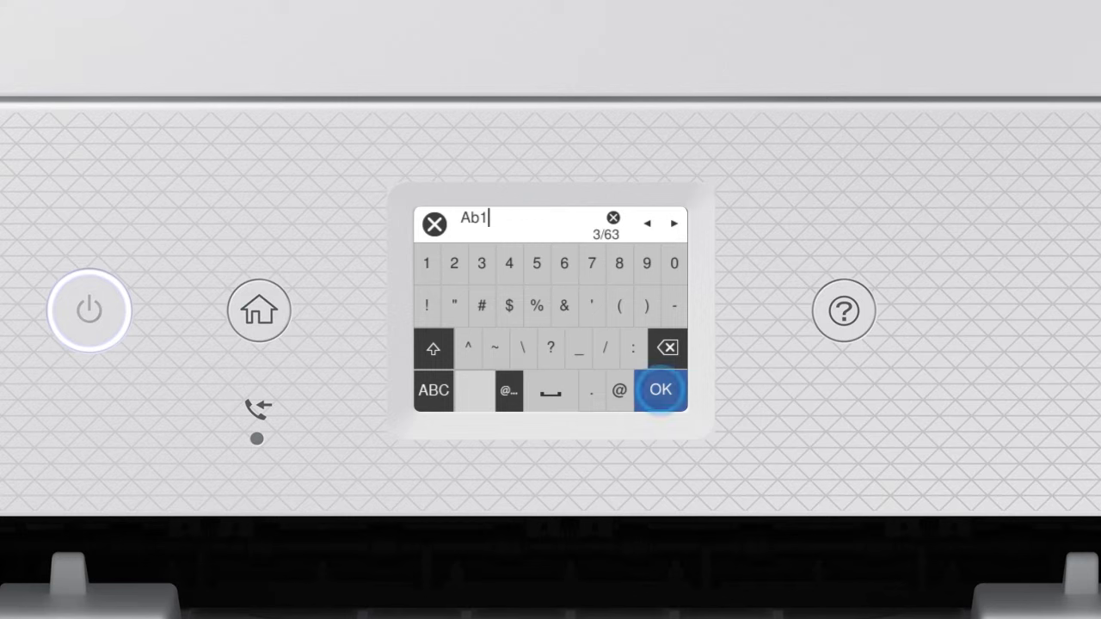
pyautogui.click(660, 390)
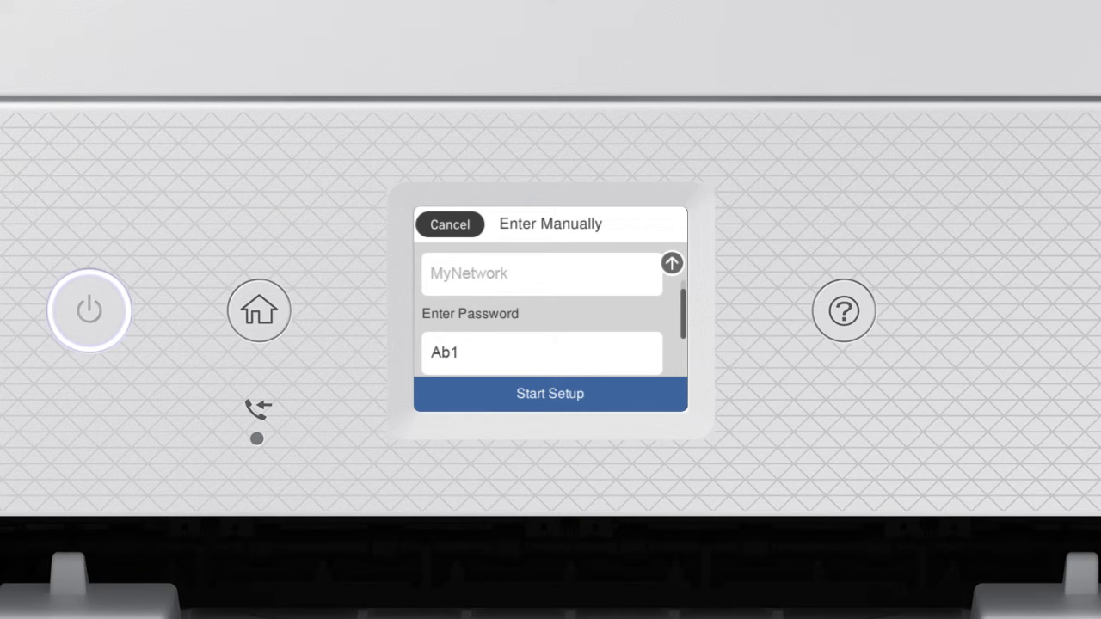
# Step: Start Wi-Fi setup for MyNetwork, then close Network Connection Settings to the home screen
pyautogui.click(550, 393)
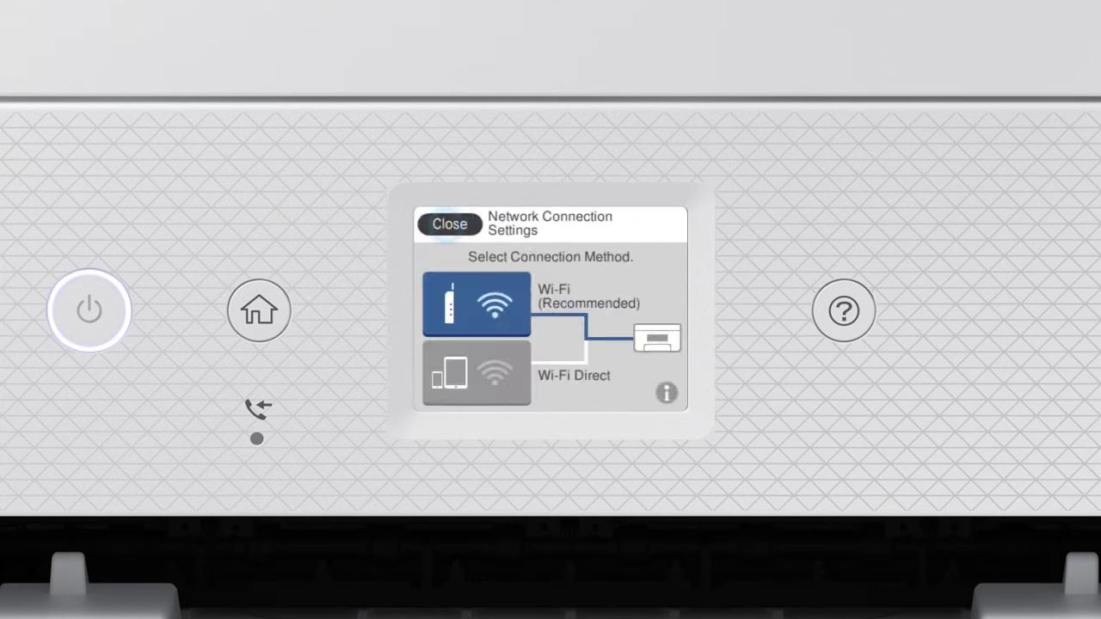
pyautogui.click(449, 224)
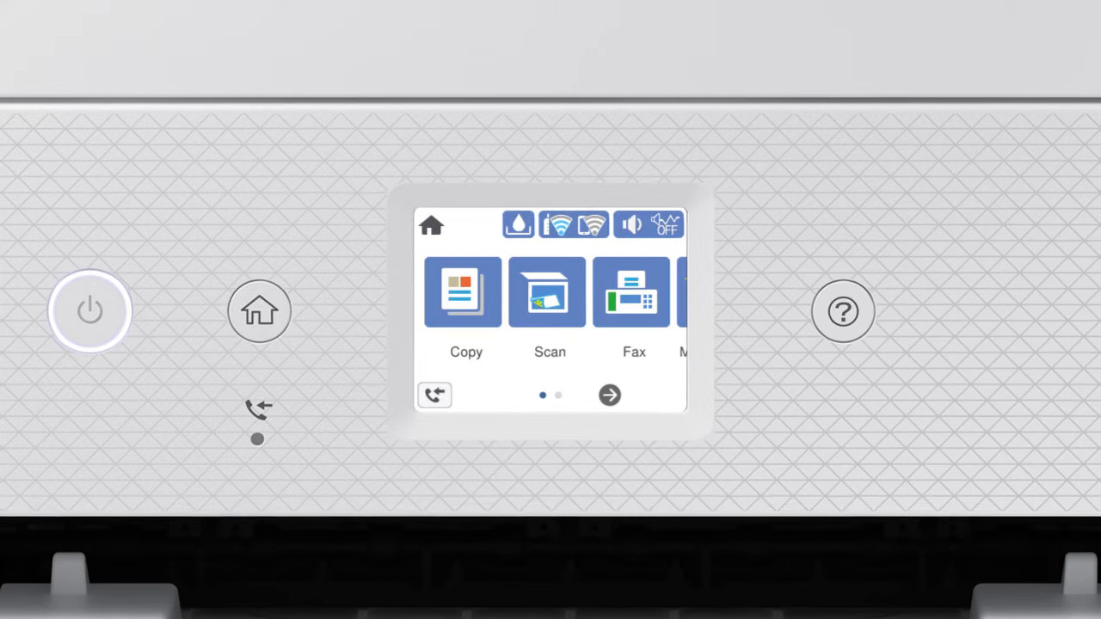